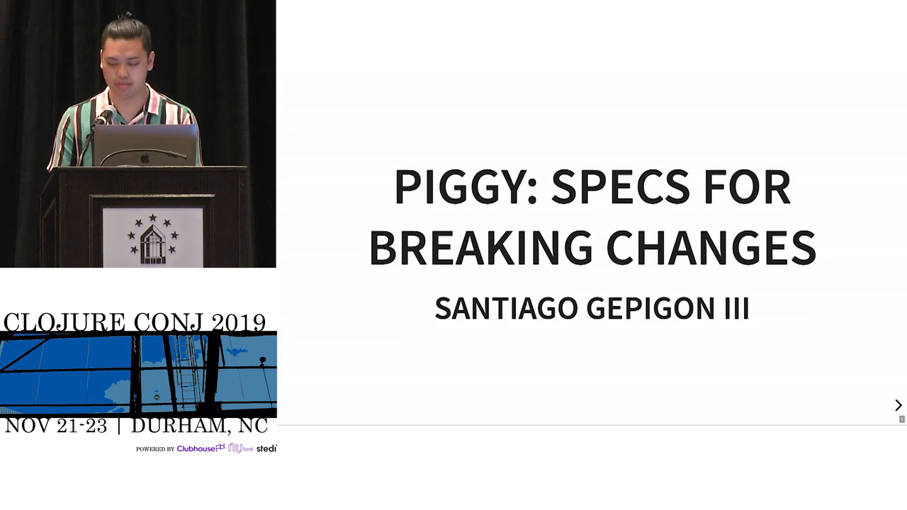
Focus the Emacs buffer where the fspec experiment is being written
{"action": "left_click", "coordinate": [898, 406]}
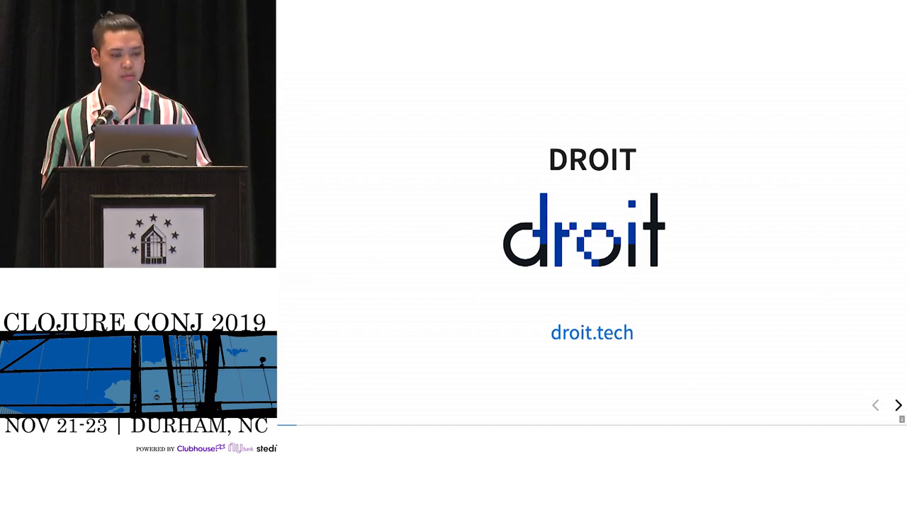
{"action": "left_click", "coordinate": [899, 405]}
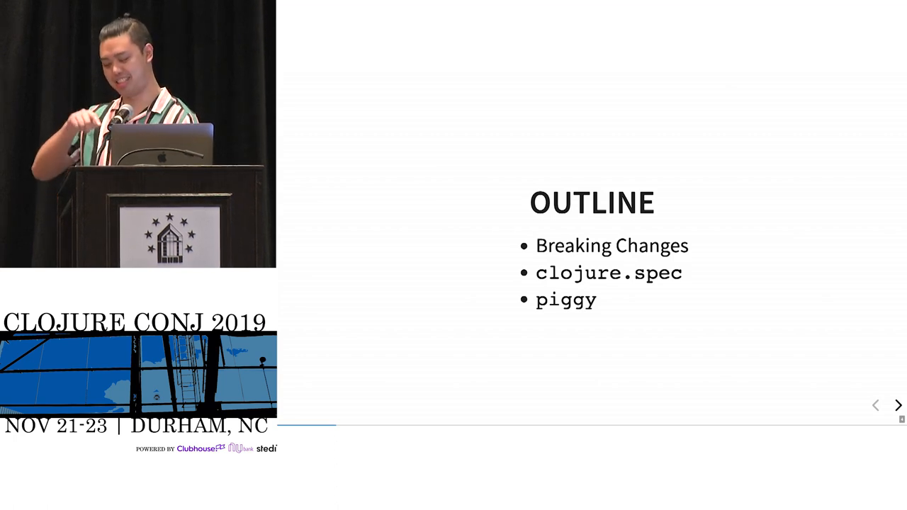
{"action": "left_click", "coordinate": [899, 406]}
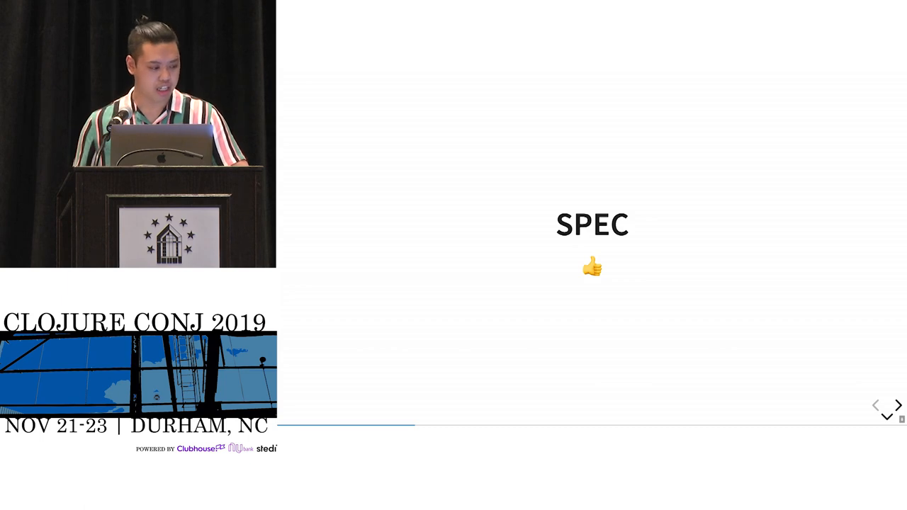
{"action": "left_click", "coordinate": [898, 405]}
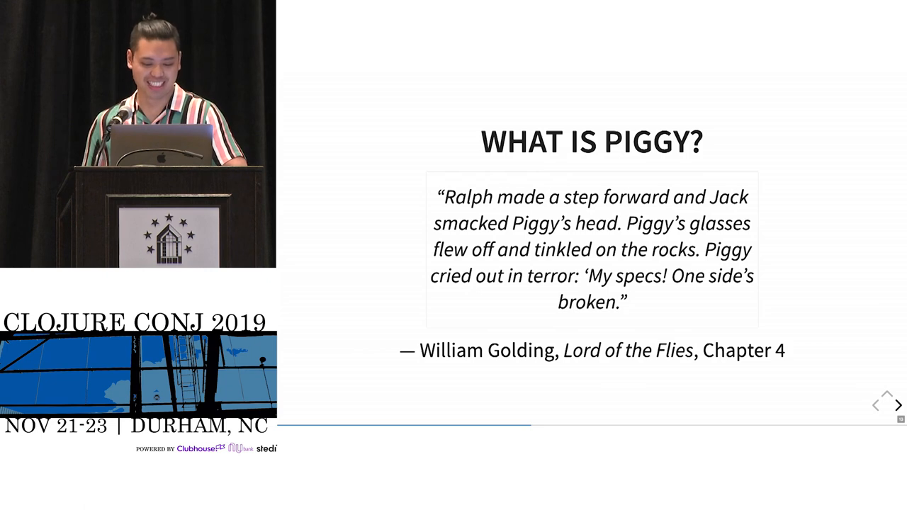
{"action": "left_click", "coordinate": [899, 405]}
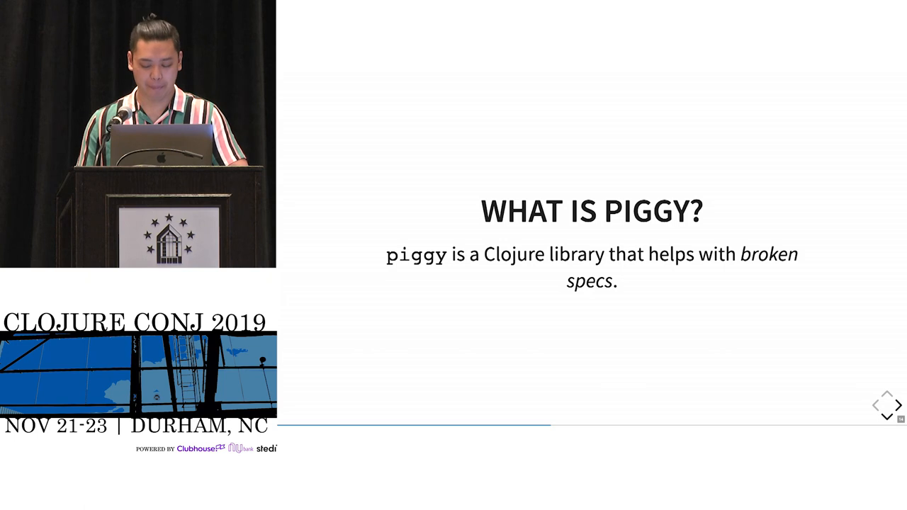
{"action": "left_click", "coordinate": [899, 406]}
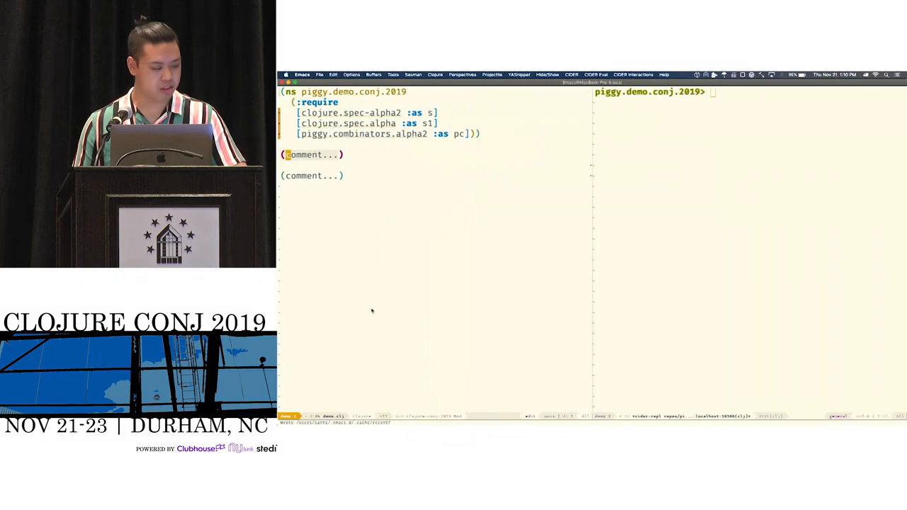
{"action": "mouse_move", "coordinate": [383, 261]}
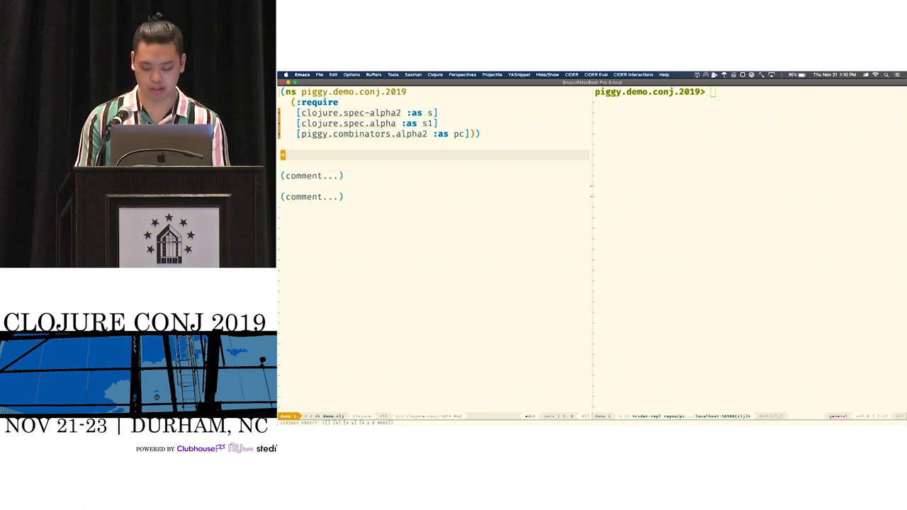
Write an s/fspec with :x int? args and an int? return spec
{"action": "type", "text": "(+ 2 2"}
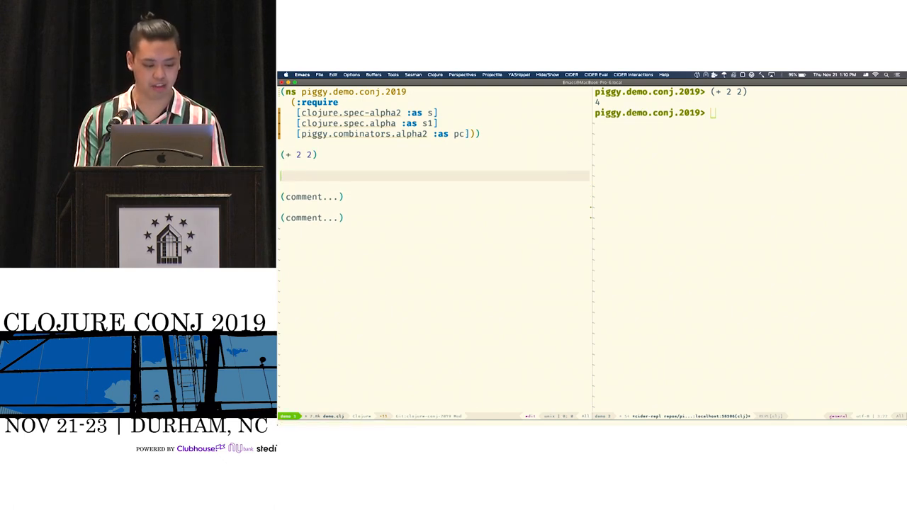
{"action": "type", "text": "(s)"}
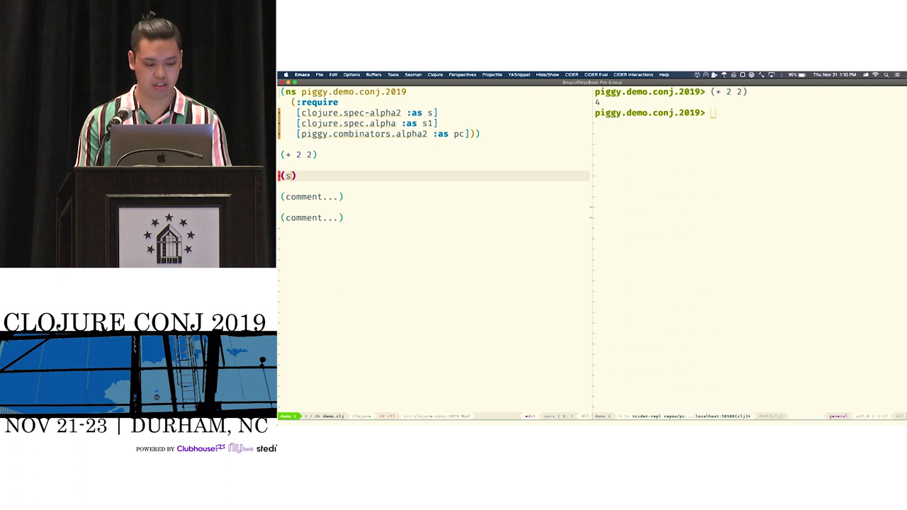
{"action": "type", "text": "/fspec :args (s/cat"}
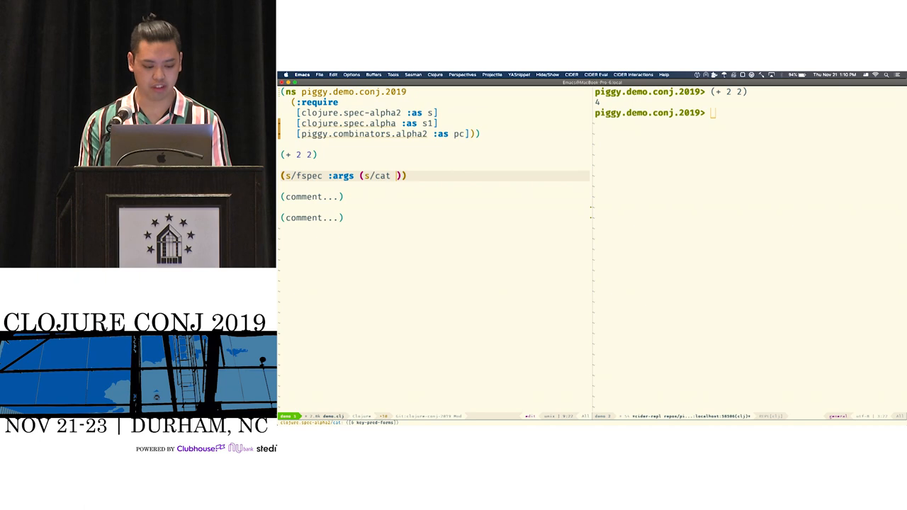
{"action": "type", "text": ":x int? :y"}
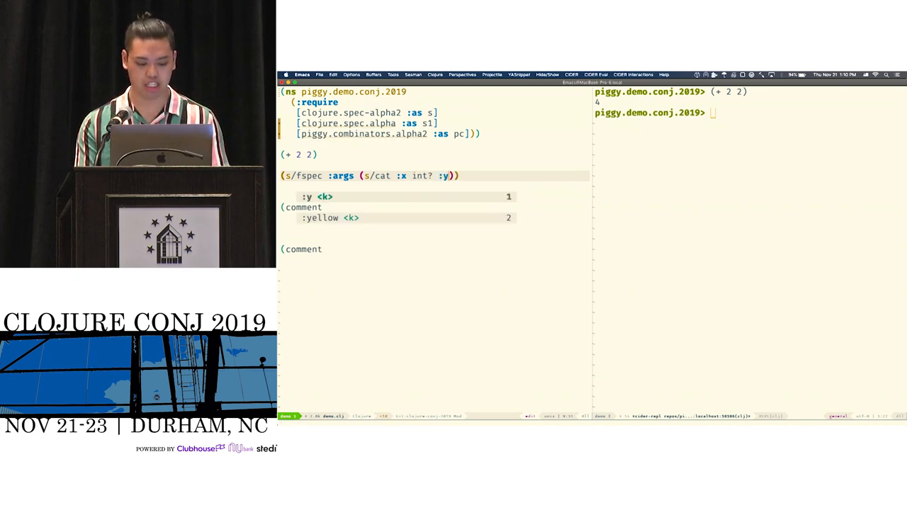
{"action": "type", "text": "int?"}
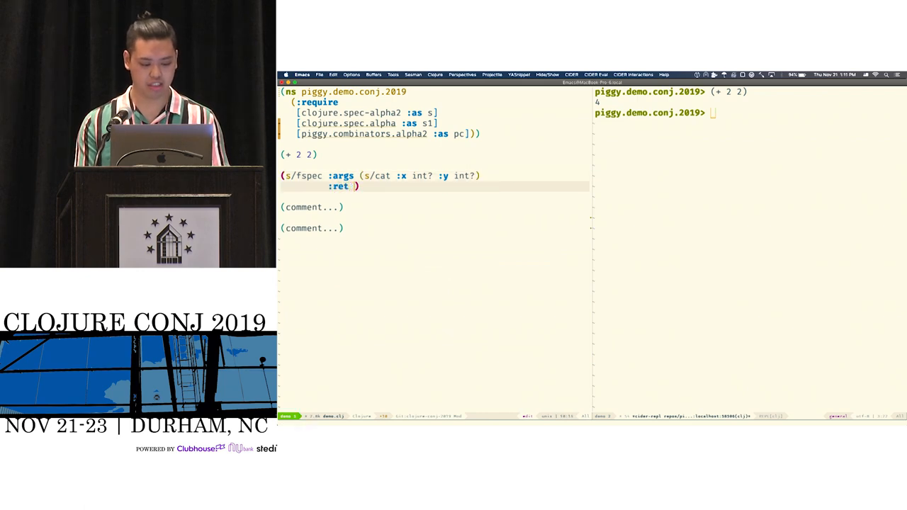
{"action": "type", "text": "int?"}
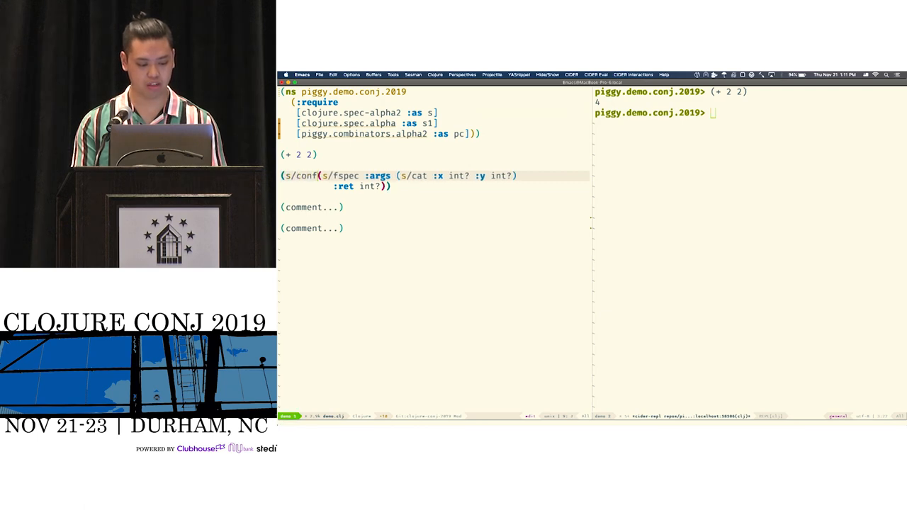
Finish the s/conform wrapper and rework it into an s/explain of the fspec against int
{"action": "type", "text": "form"}
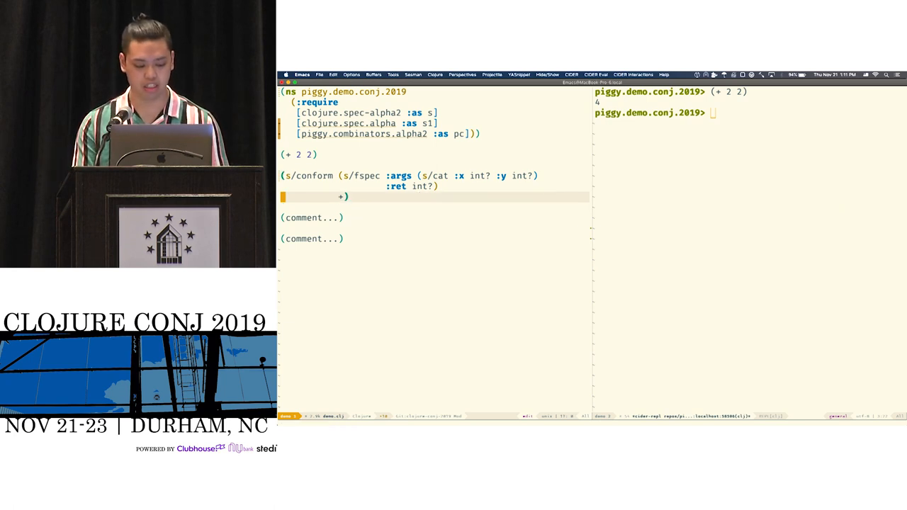
{"action": "key", "text": "Backspace"}
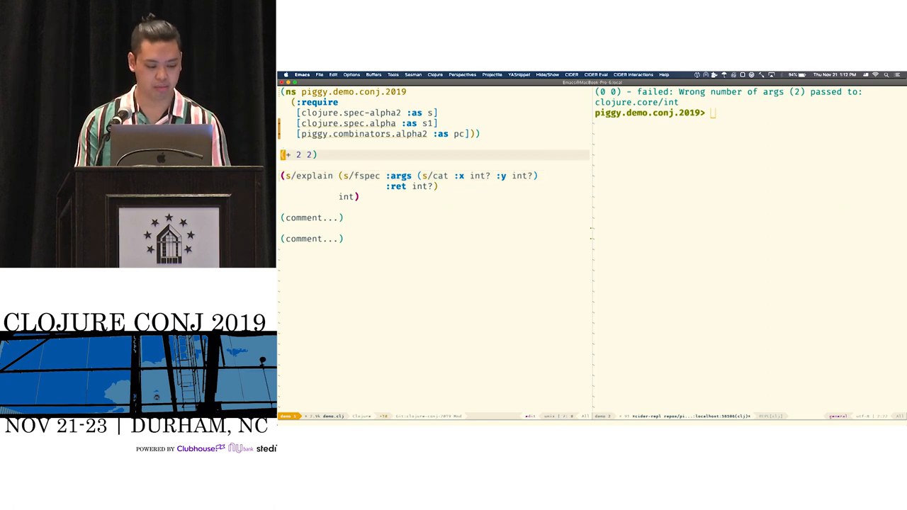
Try + in the REPL with arguments zero through nine while rewriting the :args spec
{"action": "type", "text": "2019> (+ 0 1 2 3 4 5 6 7 8 9"}
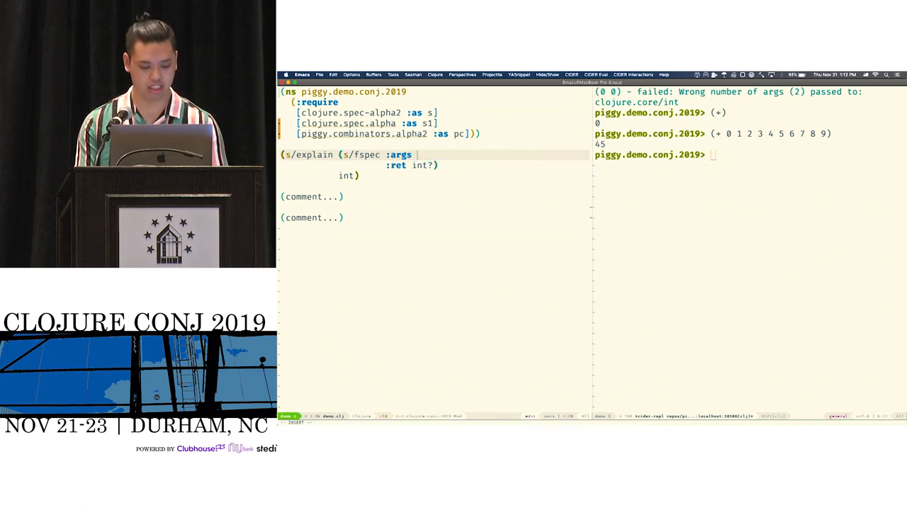
Make the fspec's :args (s/* int?) for explaining against +', then start a new () form
{"action": "type", "text": "(s/* )"}
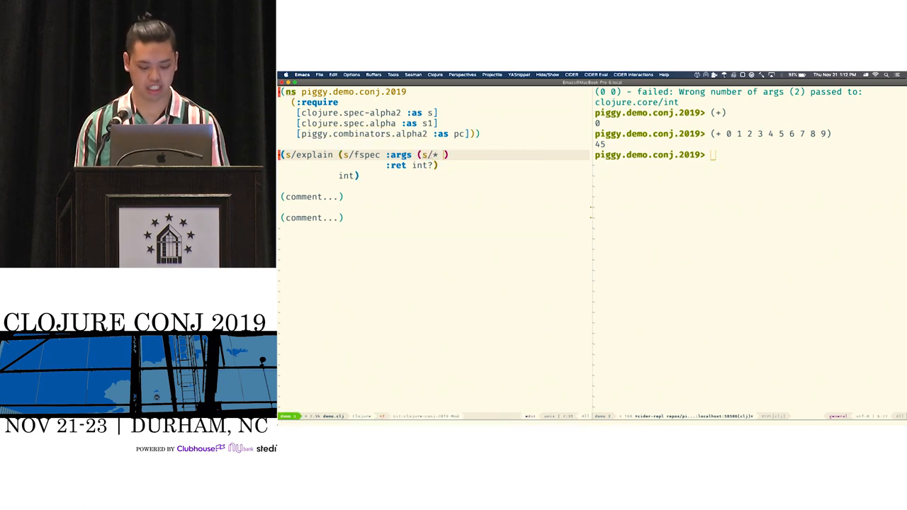
{"action": "type", "text": "int?"}
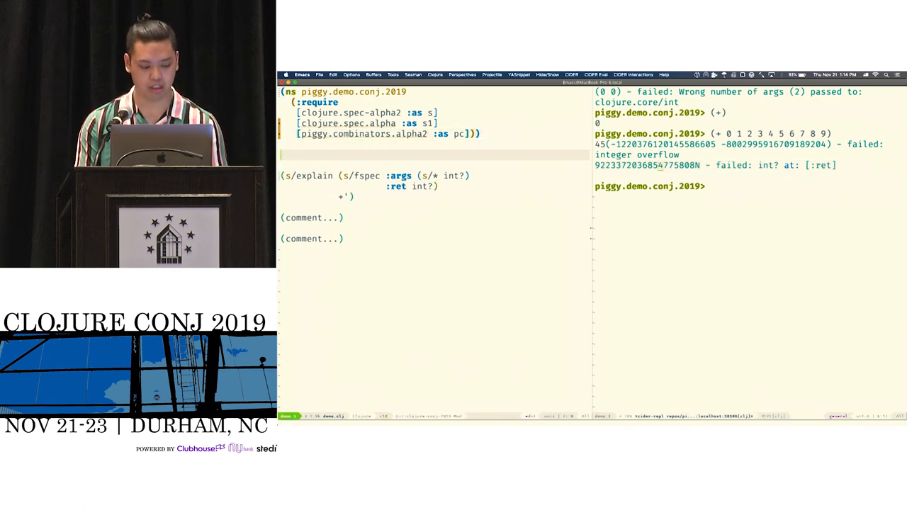
{"action": "type", "text": "()"}
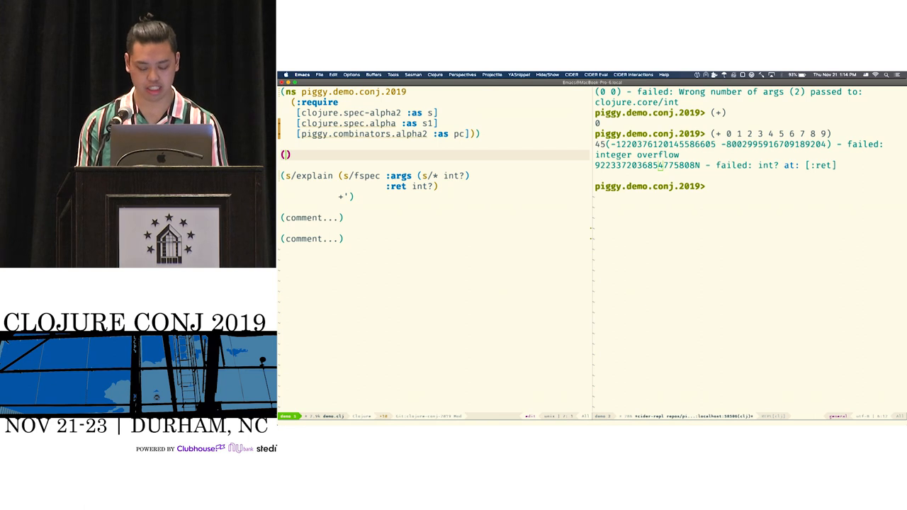
Write (+ 5/2 -6 5 0x77) to sum mixed ratio and hex arguments in the REPL
{"action": "type", "text": "+ 5/"}
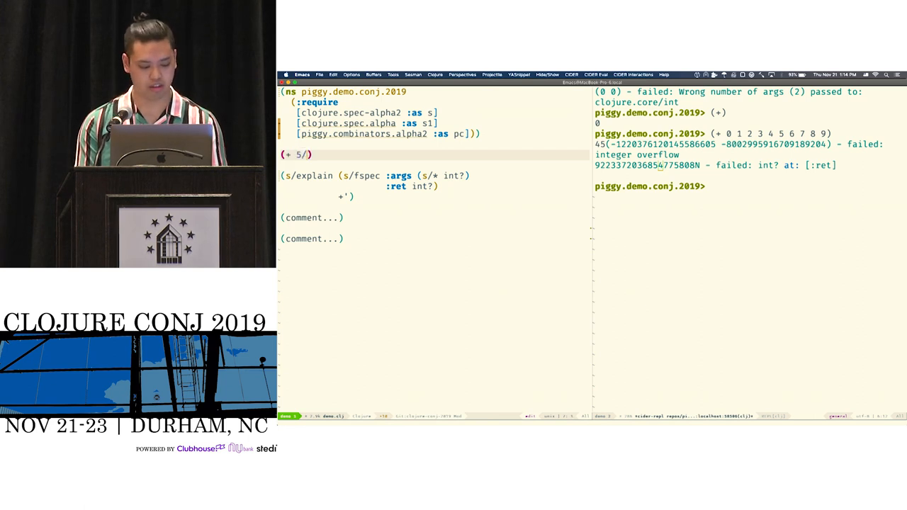
{"action": "type", "text": "2 /t"}
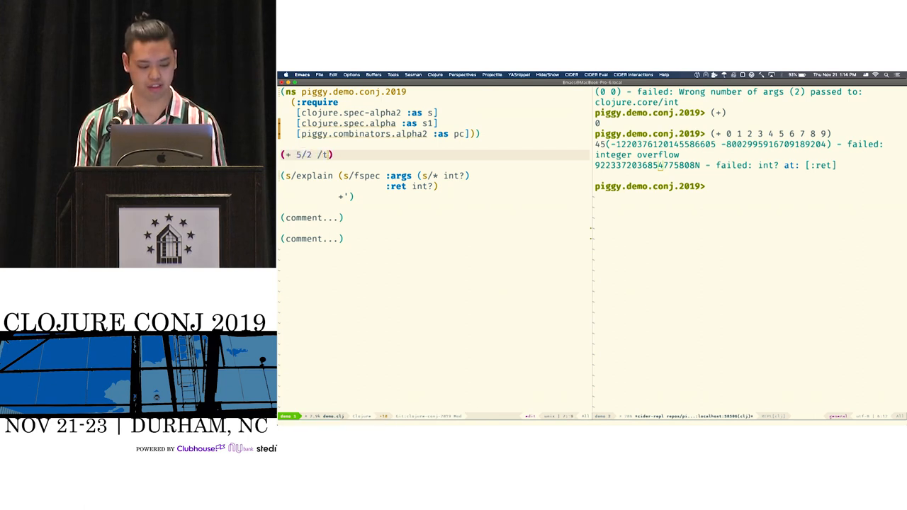
{"action": "type", "text": "-6"}
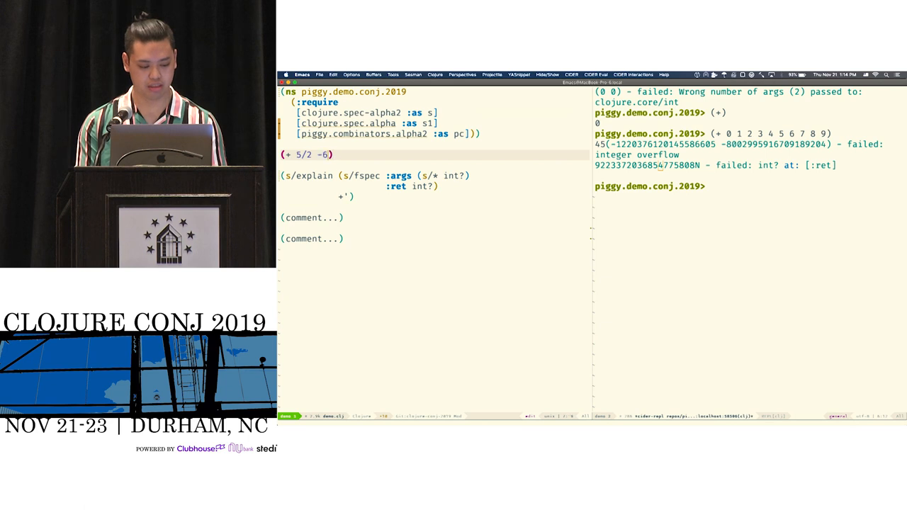
{"action": "type", "text": "5/0"}
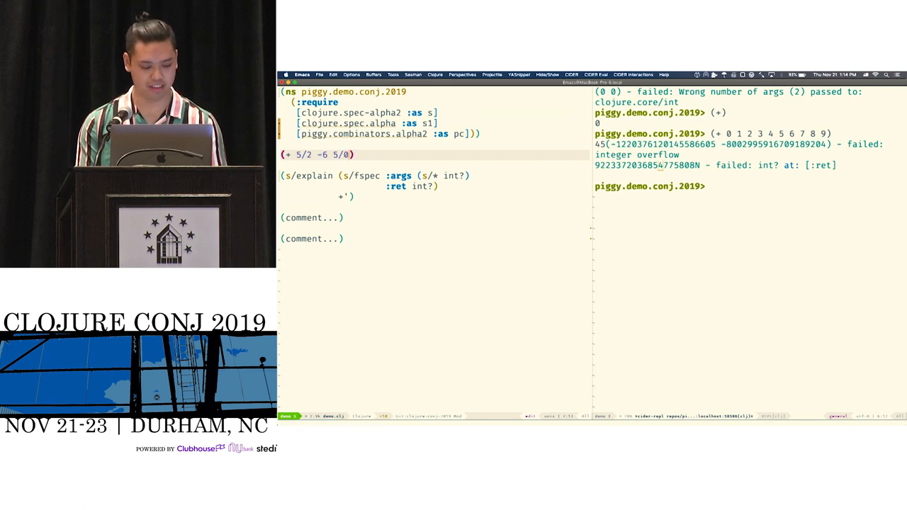
{"action": "type", "text": "x"}
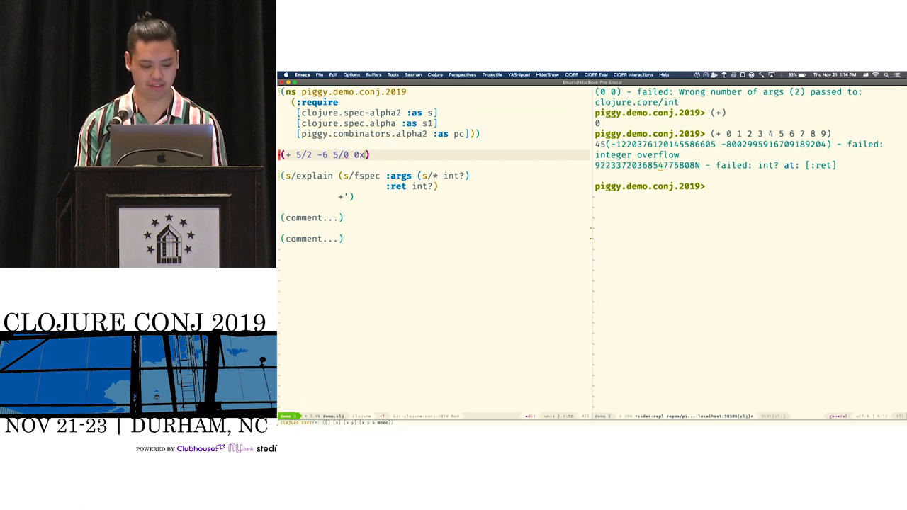
{"action": "type", "text": "77"}
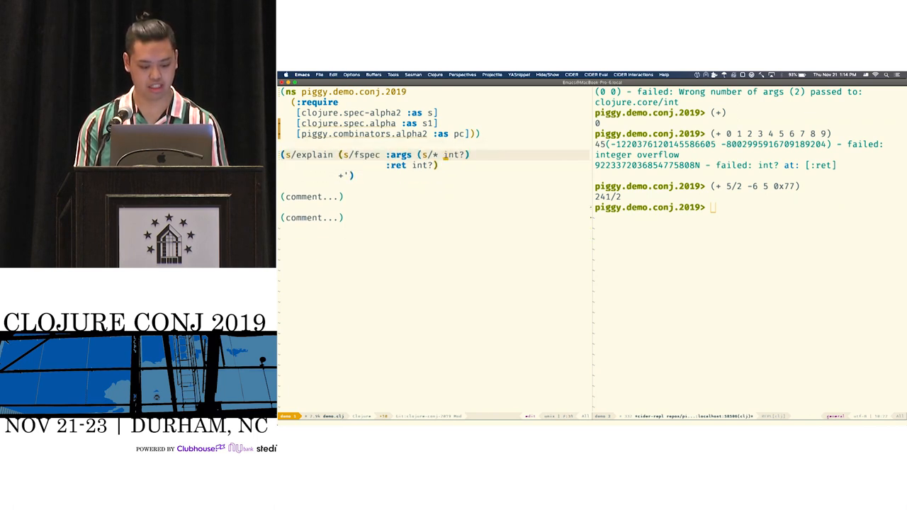
Loosen the explained fspec's :args and :ret from int? to number?
{"action": "type", "text": "number?"}
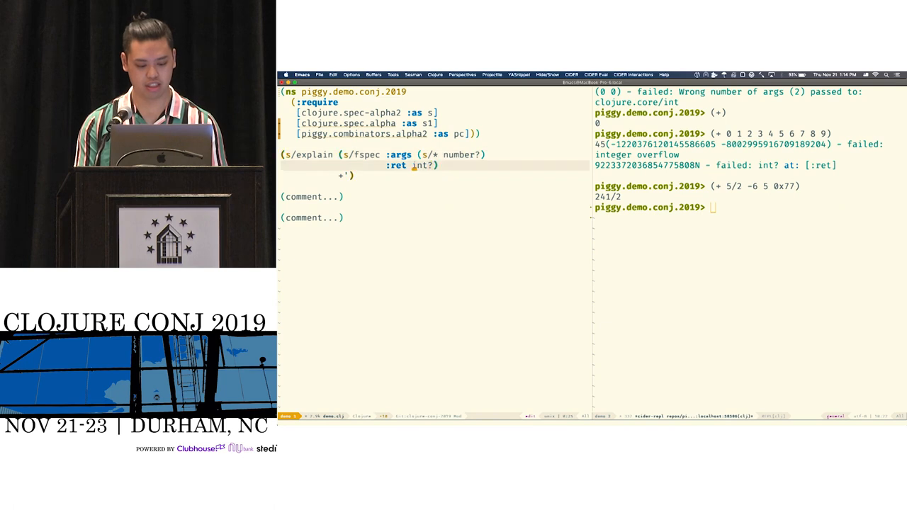
{"action": "type", "text": "number"}
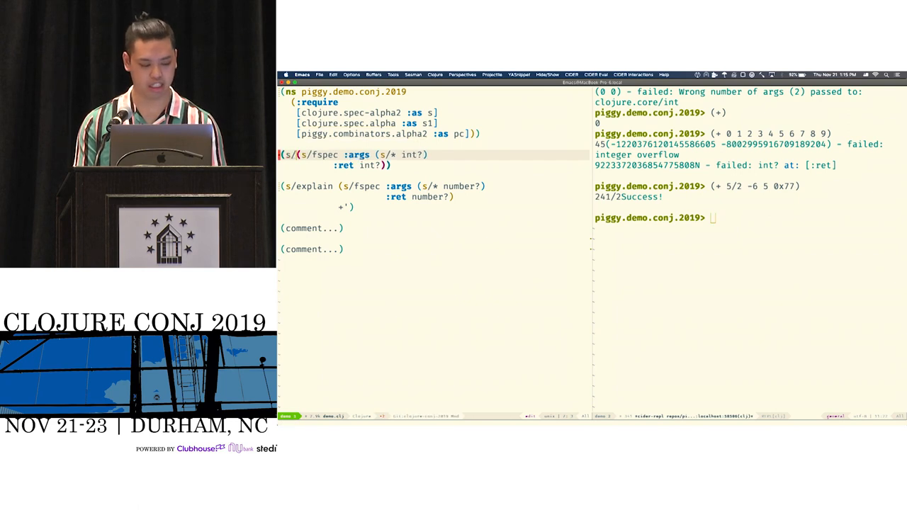
Wrap the int? fspec in pc/fcompat :old and add :new (s/fspec :args (s/* number?))
{"action": "type", "text": "pc/fo"}
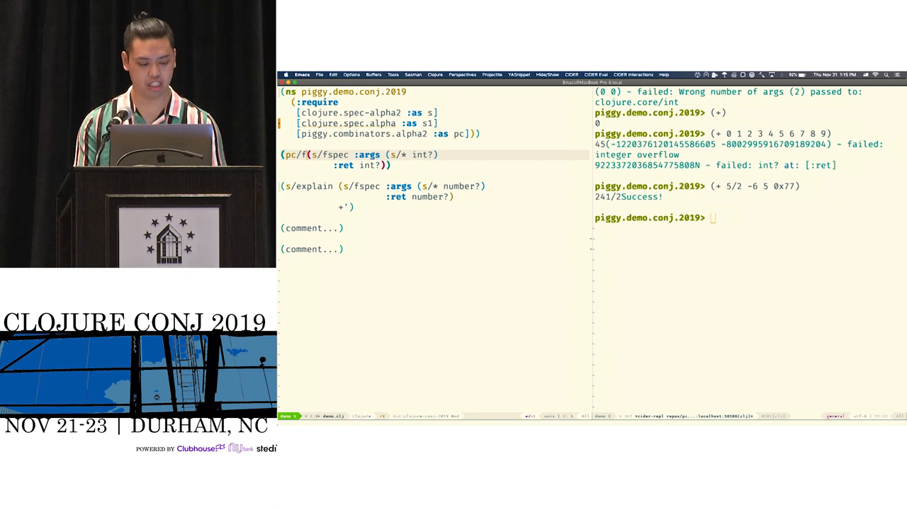
{"action": "type", "text": "compat :old"}
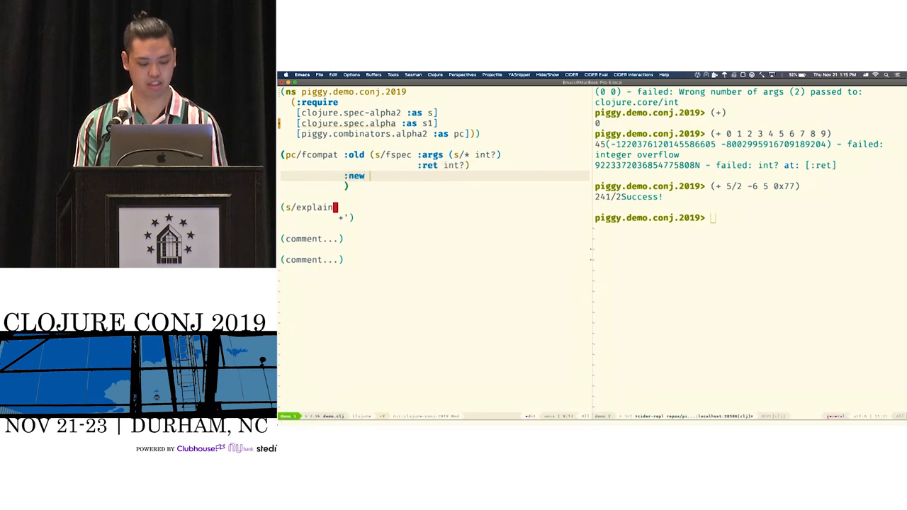
{"action": "type", "text": "(s/fspec :args (s/* number?)"}
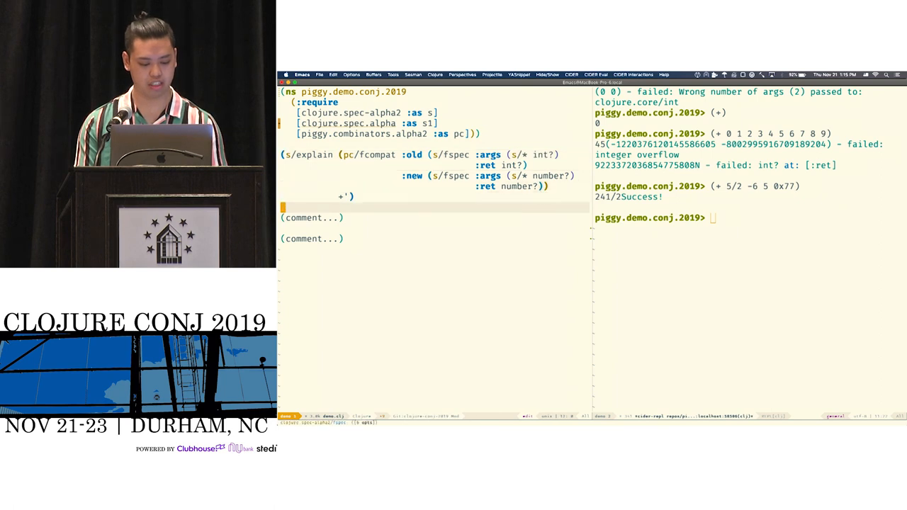
Evaluate the fcompat explain form, which reports int? failing at [:ret :old]
{"action": "key", "text": "Return"}
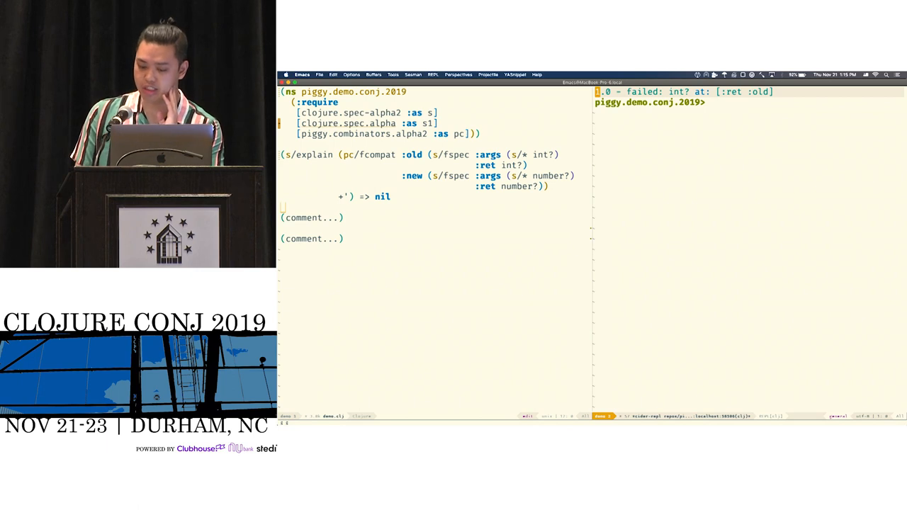
{"action": "mouse_move", "coordinate": [495, 199]}
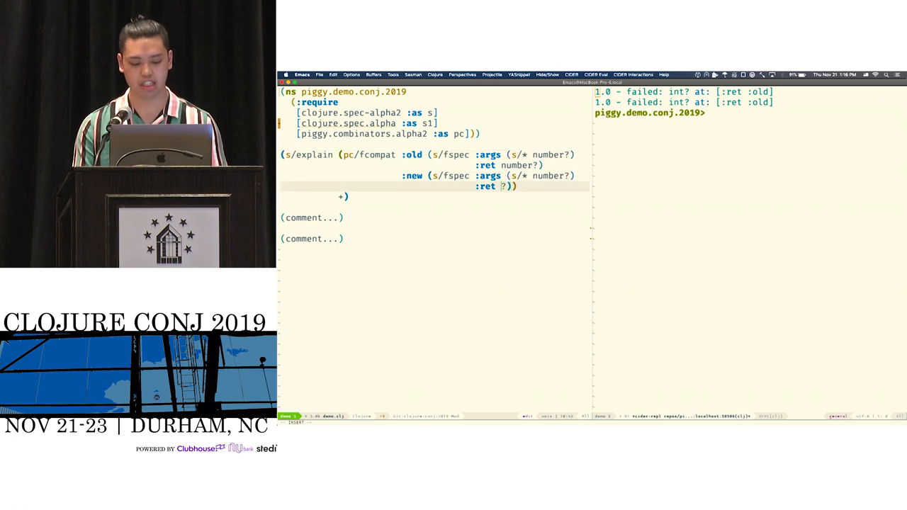
Try any? as the new fspec's return spec, then clear it after the less-constrained failure
{"action": "type", "text": "any"}
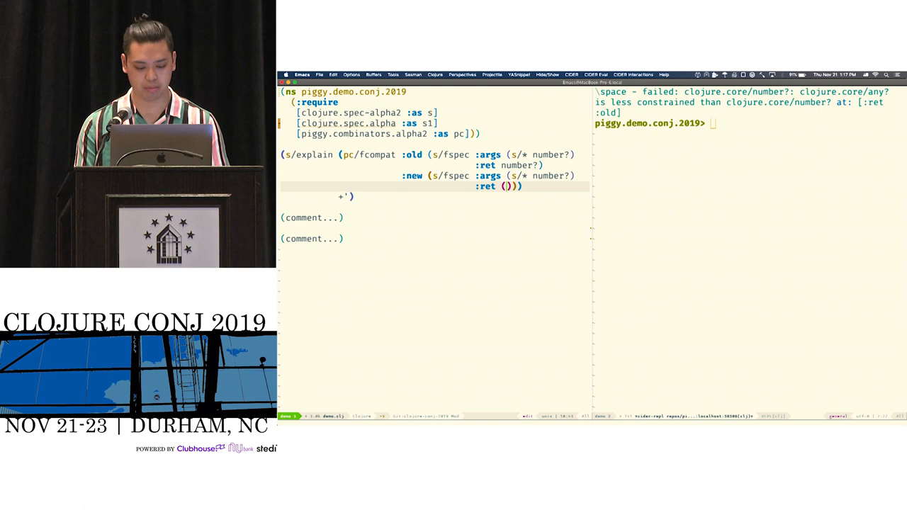
{"action": "key", "text": "backspace"}
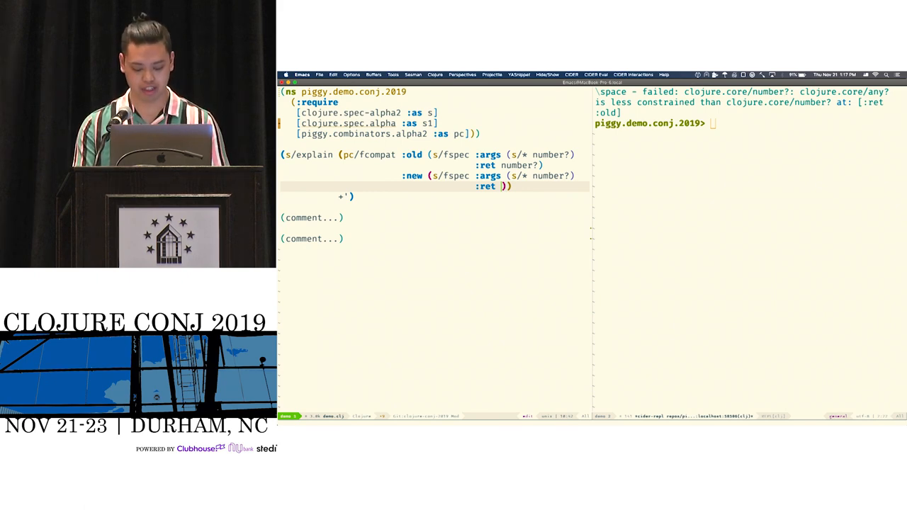
Restore number? as the new return spec for Success!, then give the first fspec int? args
{"action": "type", "text": "number?"}
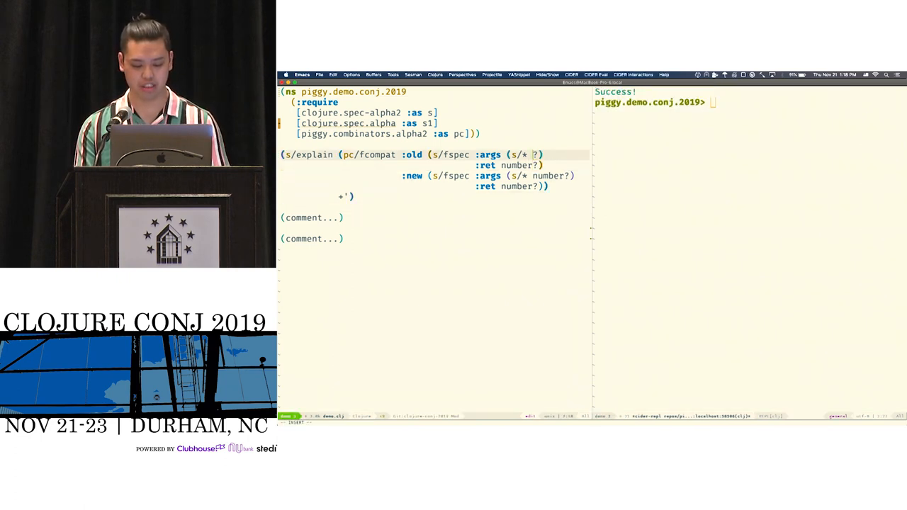
{"action": "type", "text": "int?"}
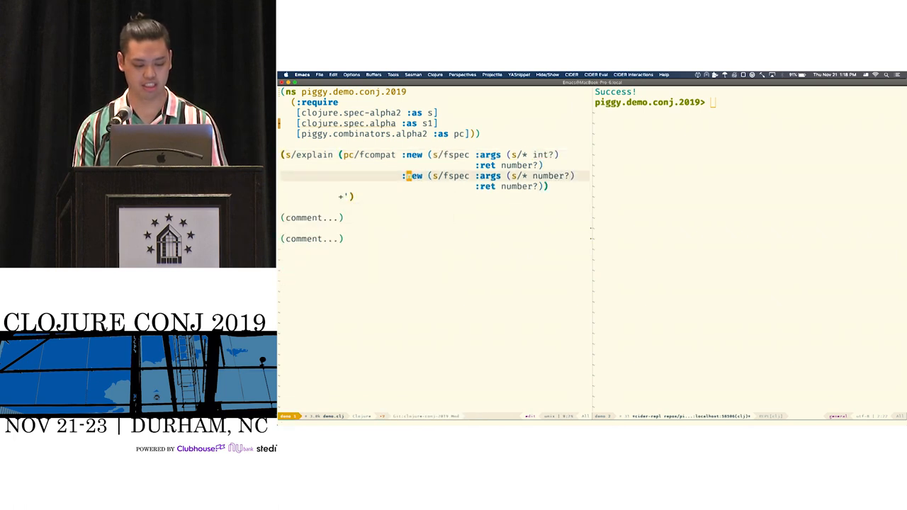
Relabel the second fspec in the pc/fcompat form as :old
{"action": "type", "text": ":old"}
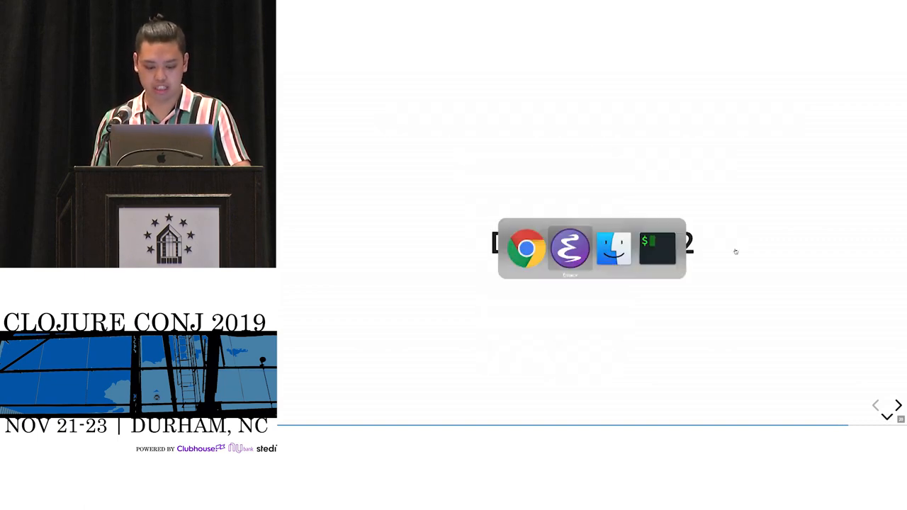
{"action": "left_click", "coordinate": [570, 248]}
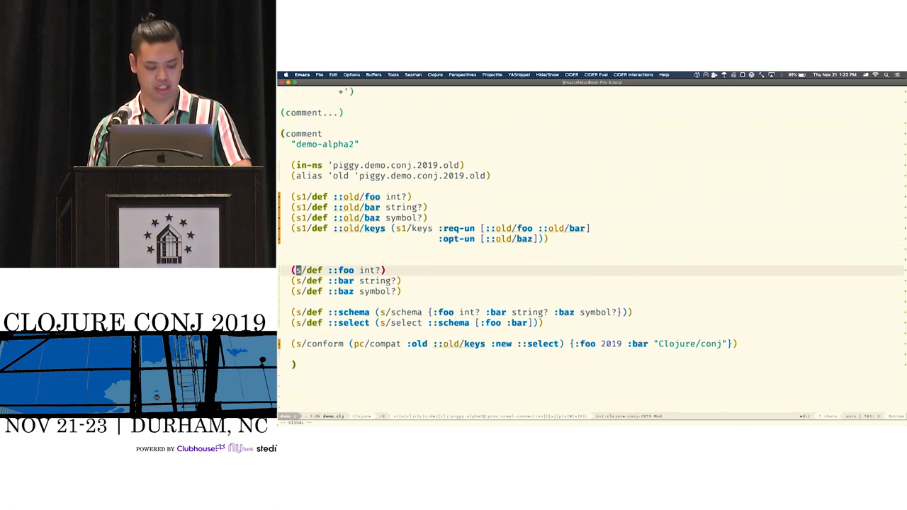
{"action": "scroll", "scroll_direction": "up", "scroll_amount": 3}
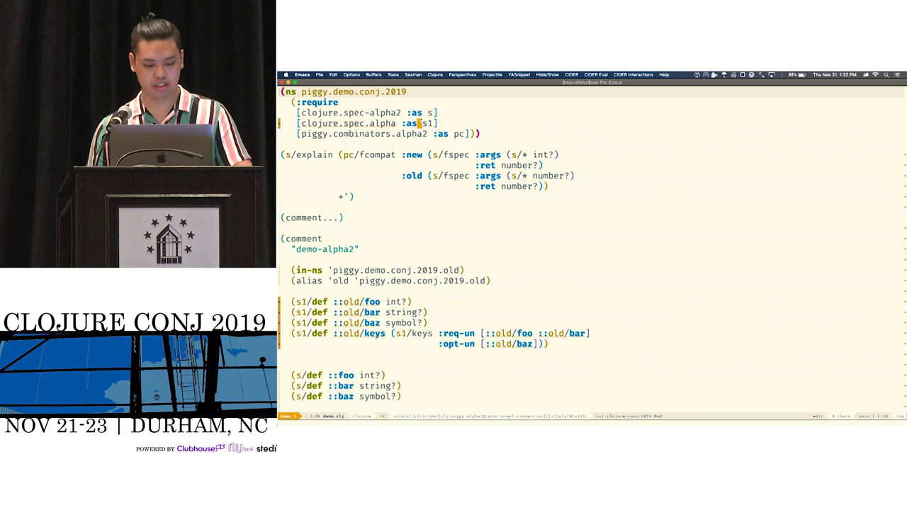
{"action": "left_click", "coordinate": [419, 113]}
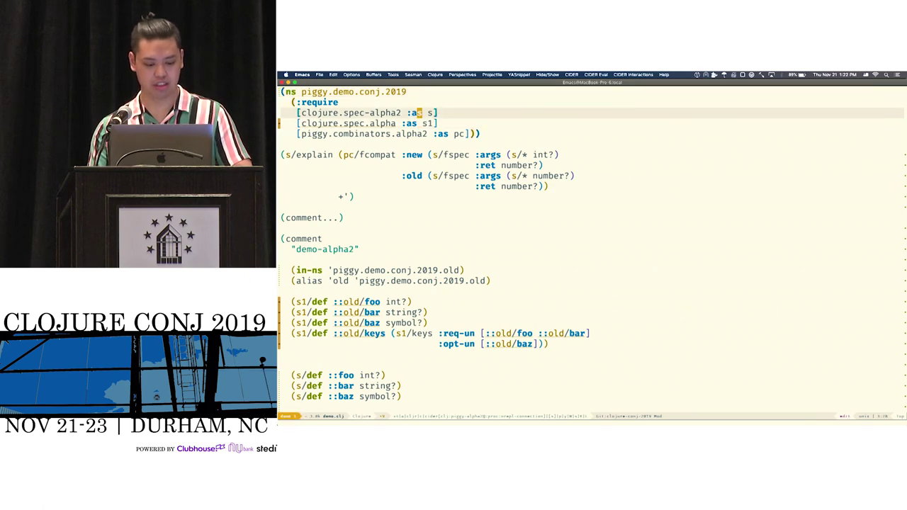
{"action": "scroll", "scroll_direction": "down", "scroll_amount": 3}
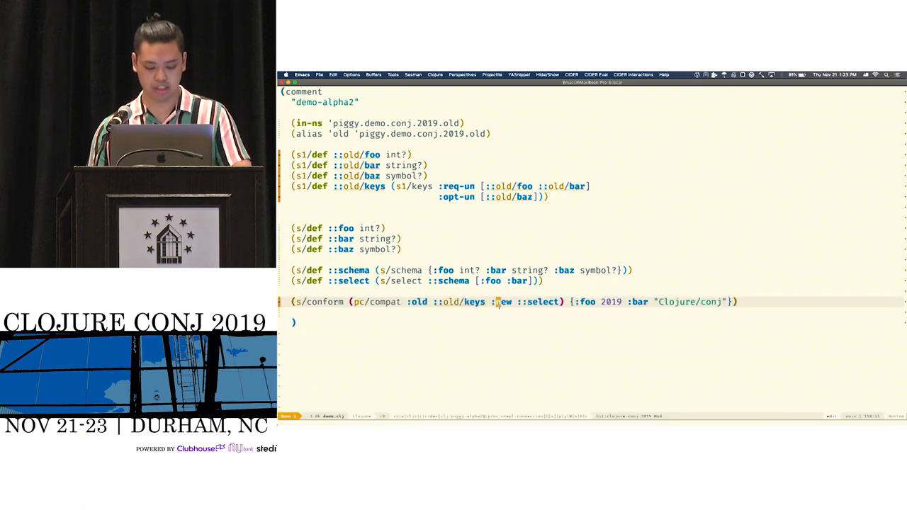
Break the pc/compat conform call onto a new line after emptying the :opt-un vector
{"action": "key", "text": "Return"}
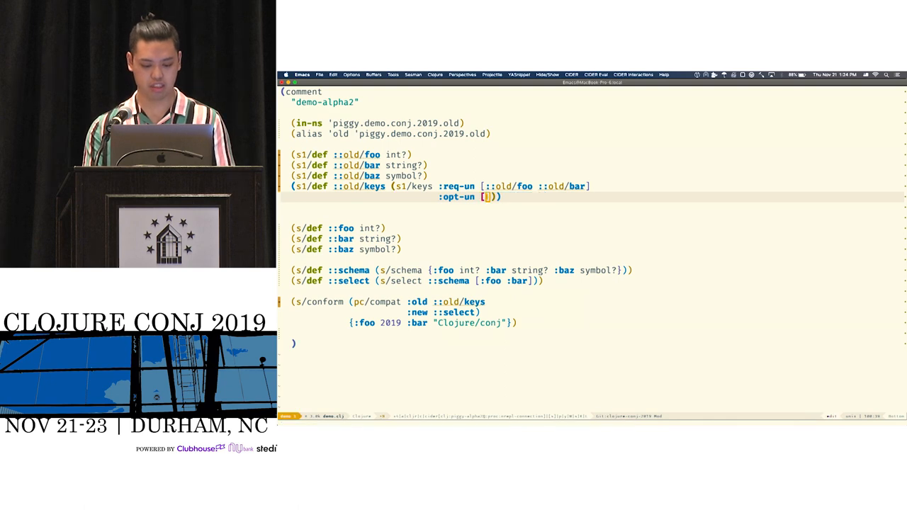
Add ::old/bar to the :req-un vector and switch the s/conform call to s/explain
{"action": "type", "text": "::old/bar"}
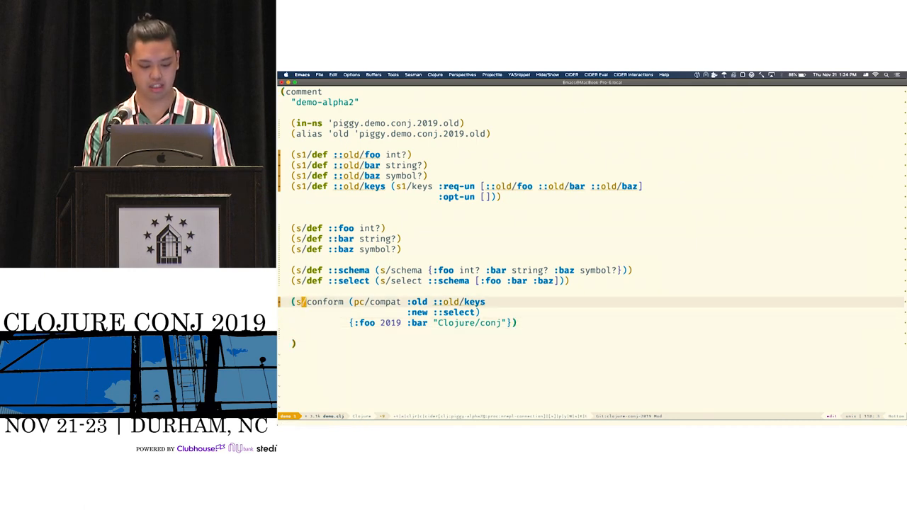
{"action": "type", "text": "explain"}
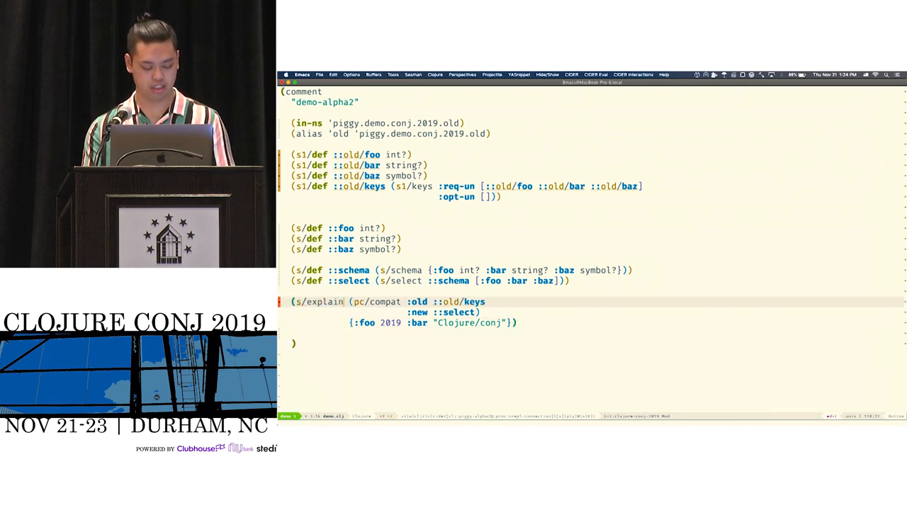